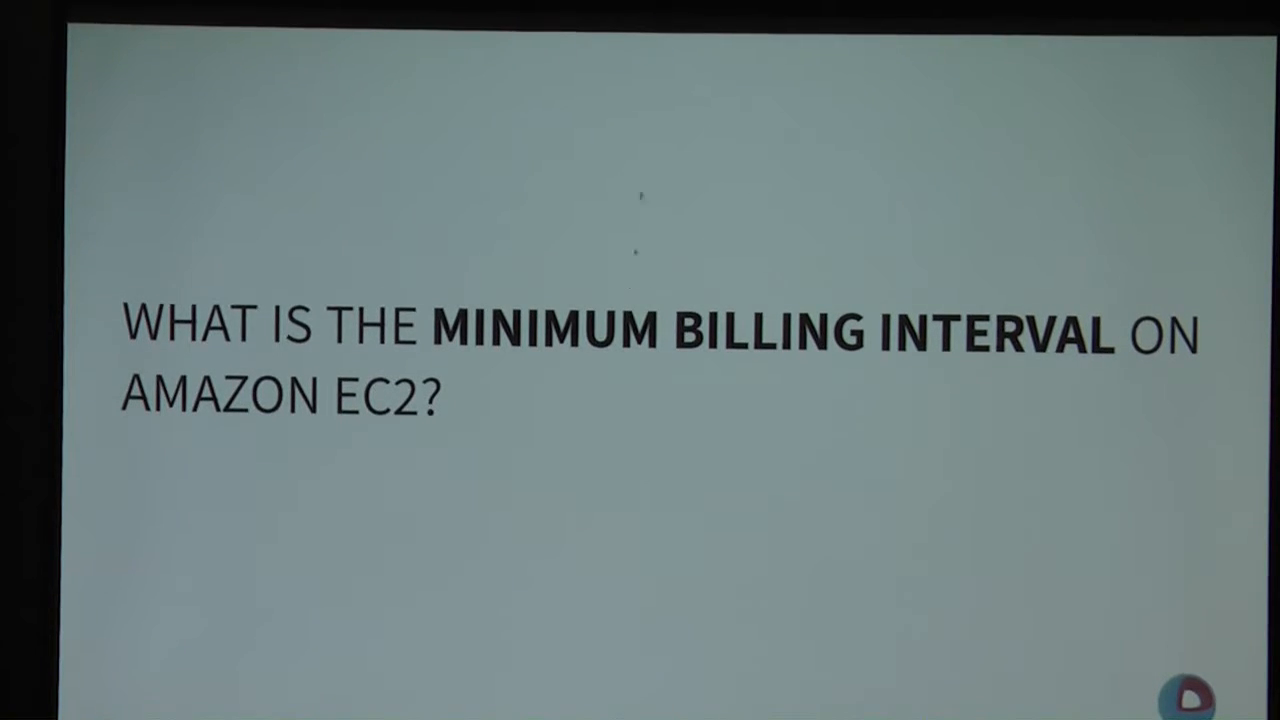
key("Right")
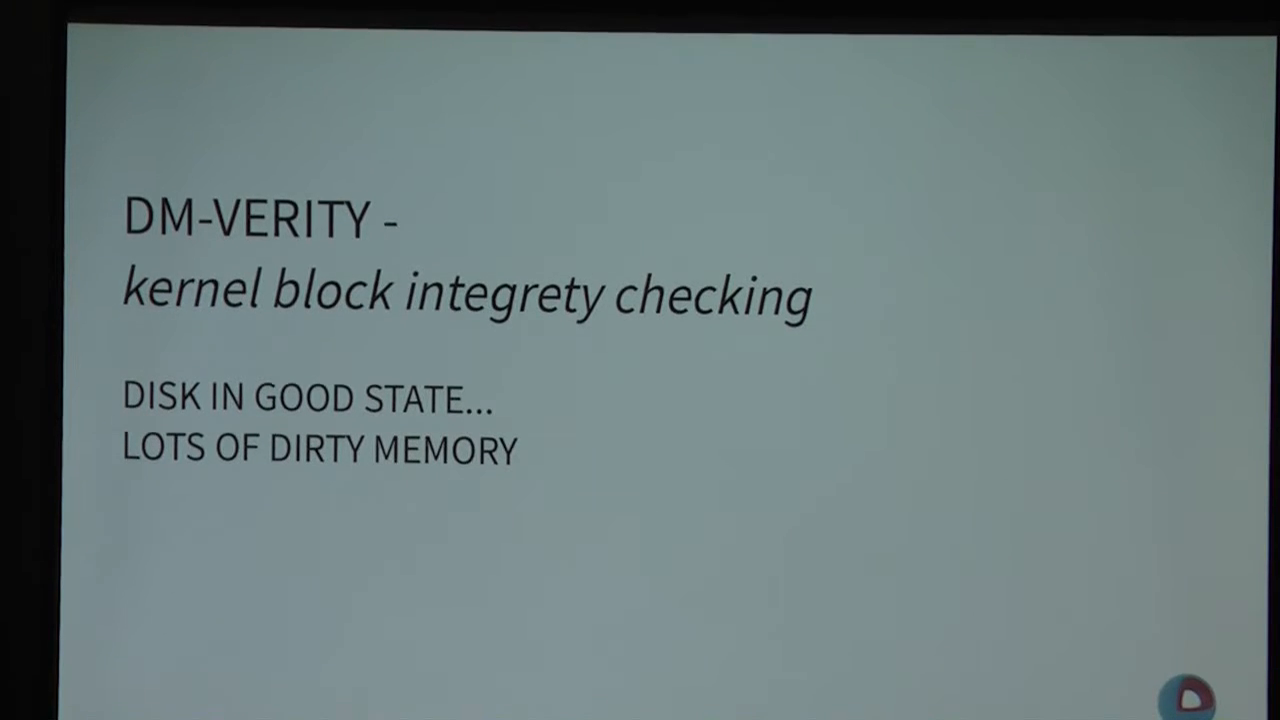
key("Right")
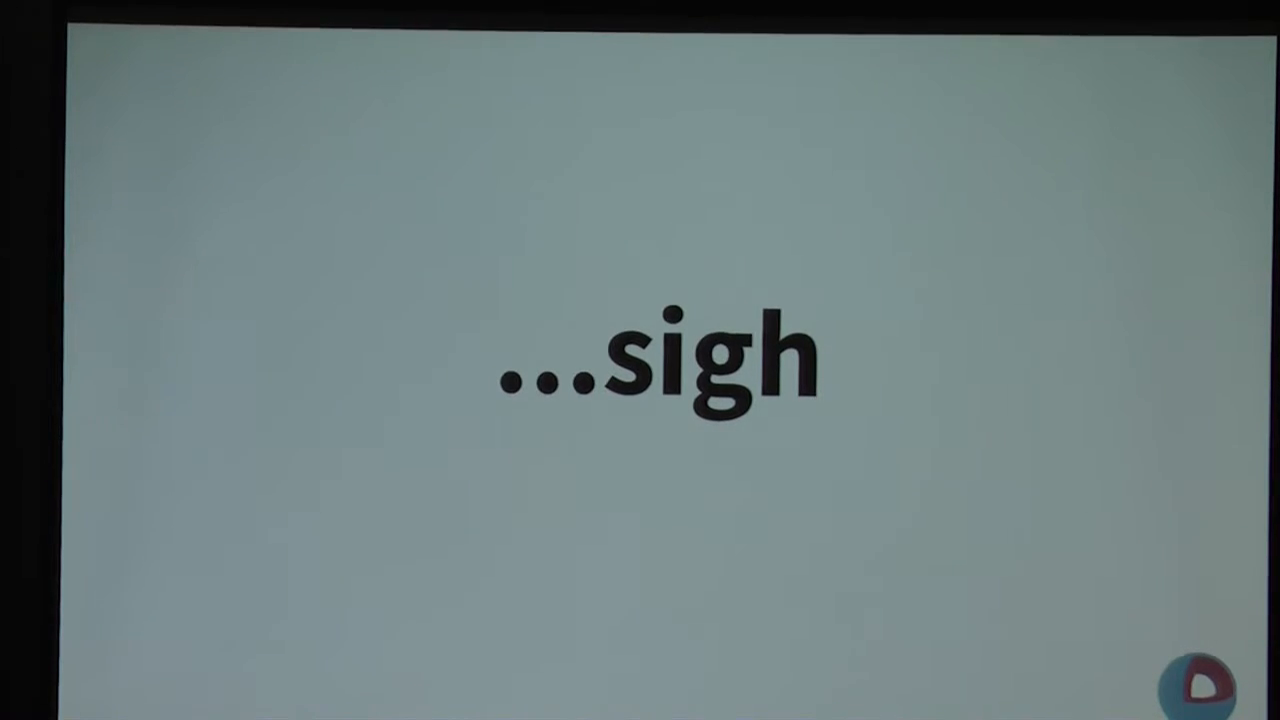
key("Right")
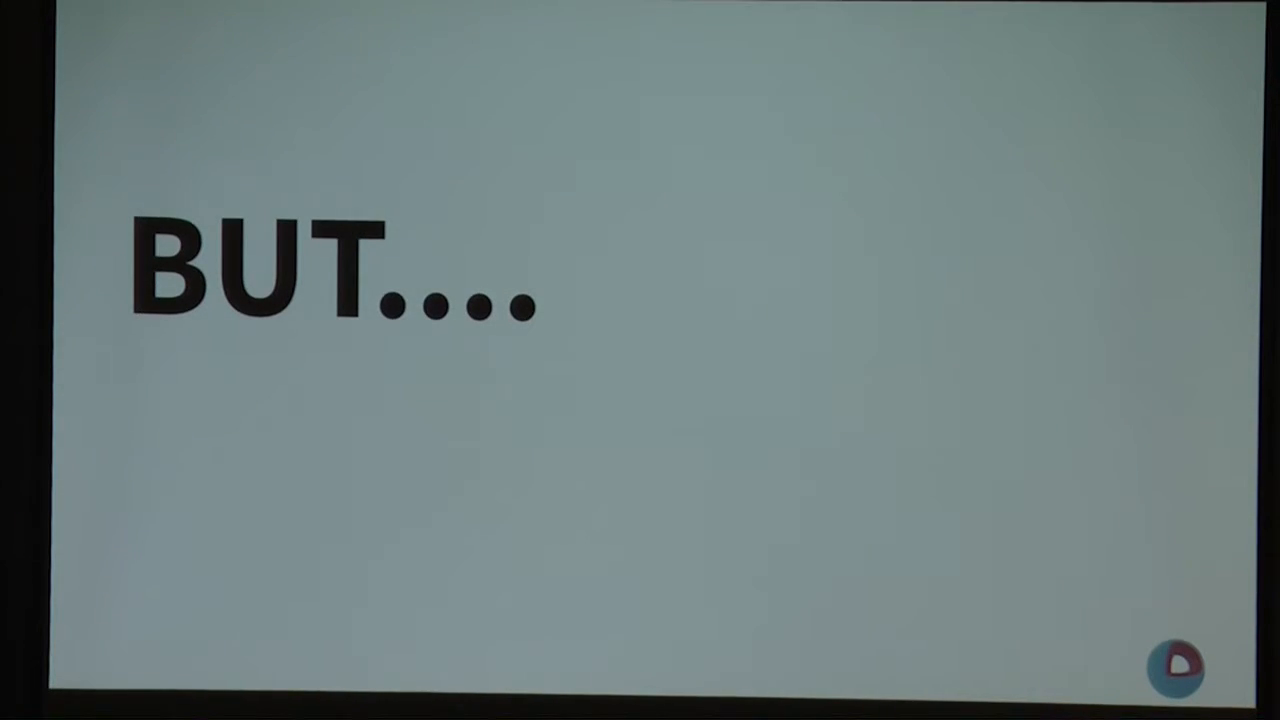
key("right")
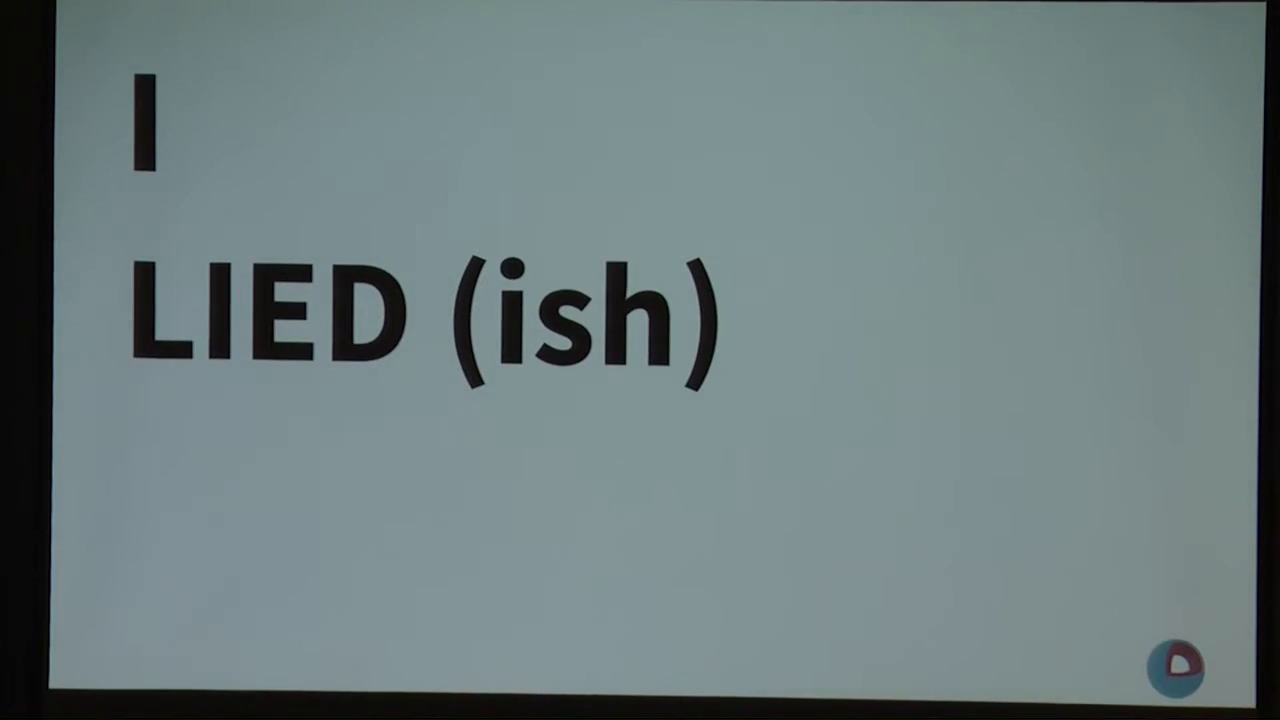
key("Right")
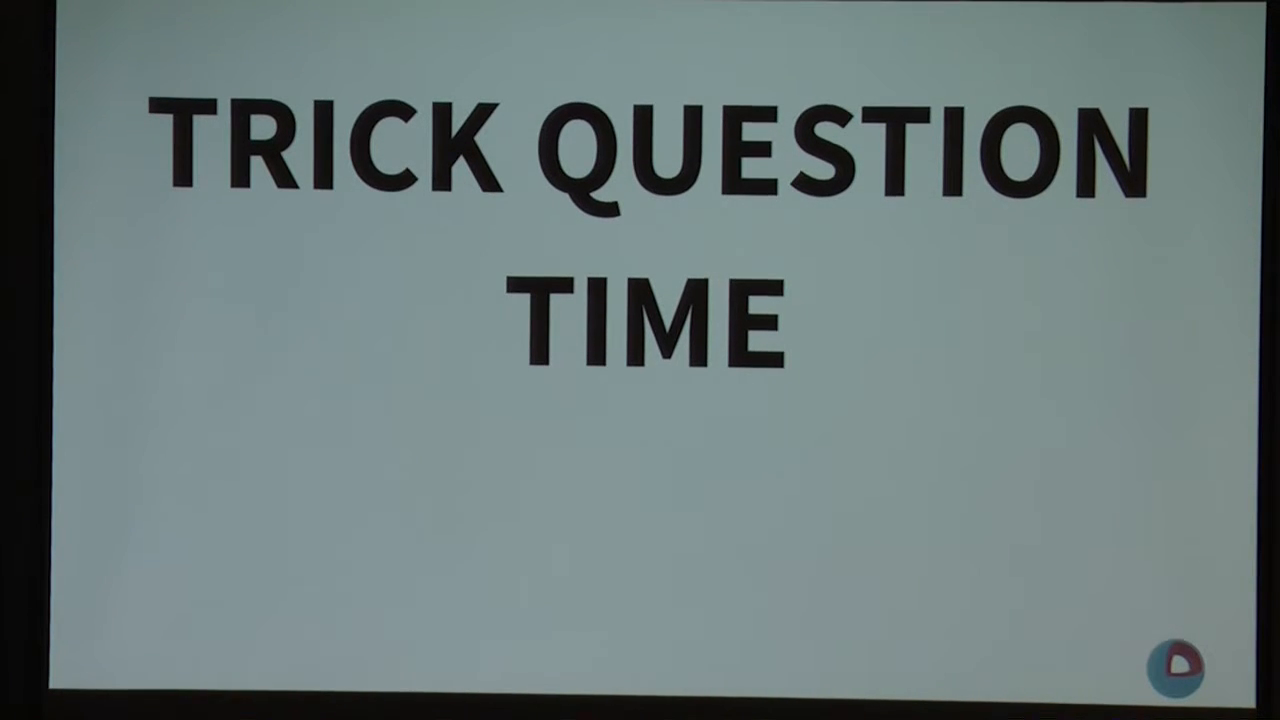
key("Right")
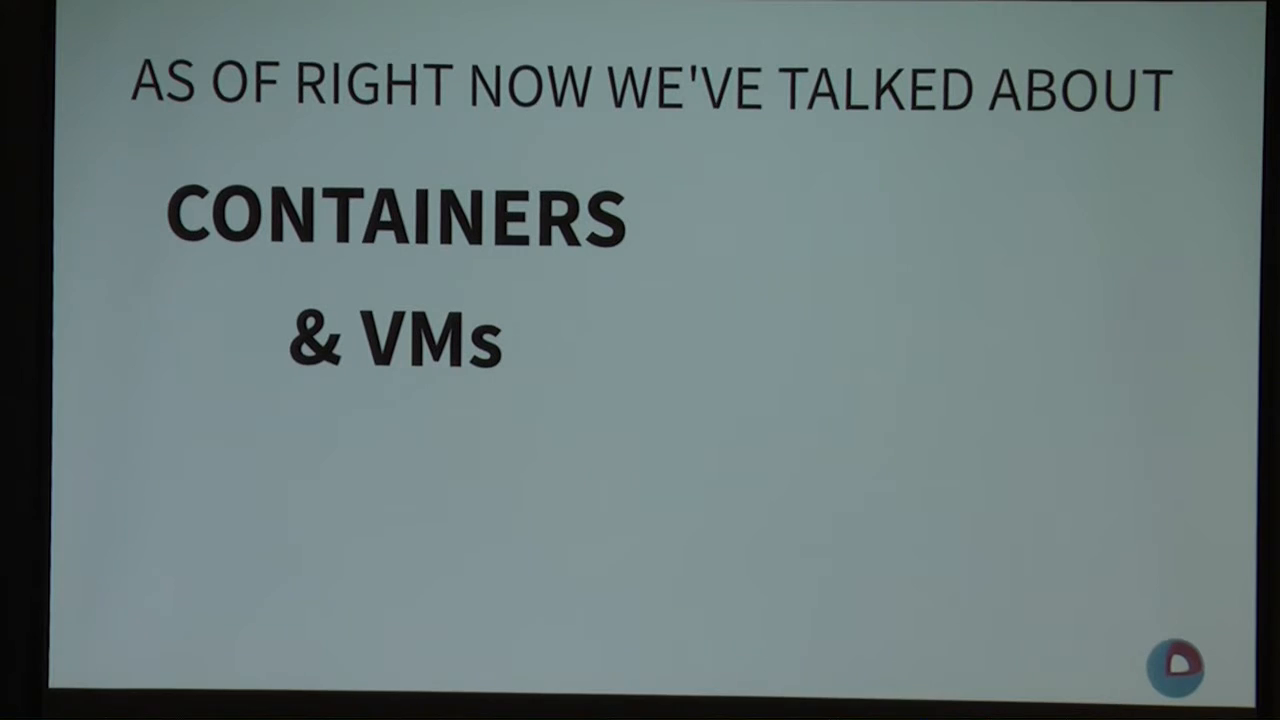
key("Right")
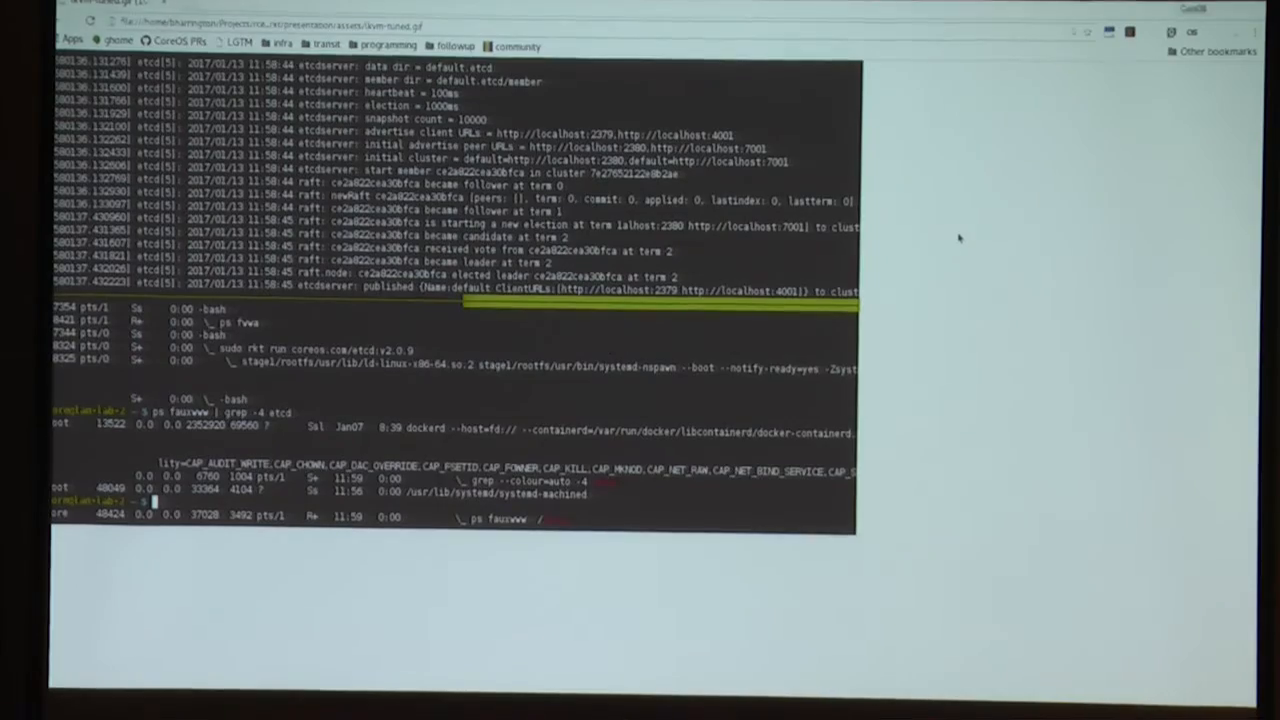
key("ctrl+plus")
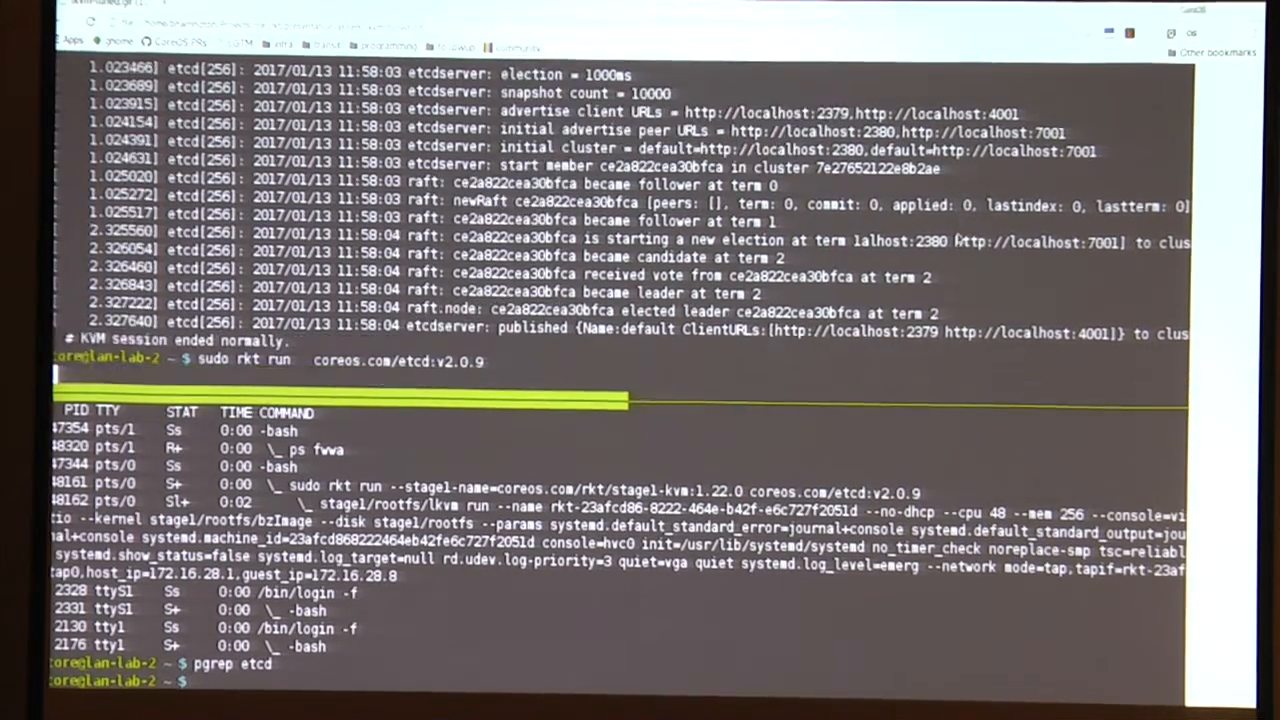
type("pgrep etcd")
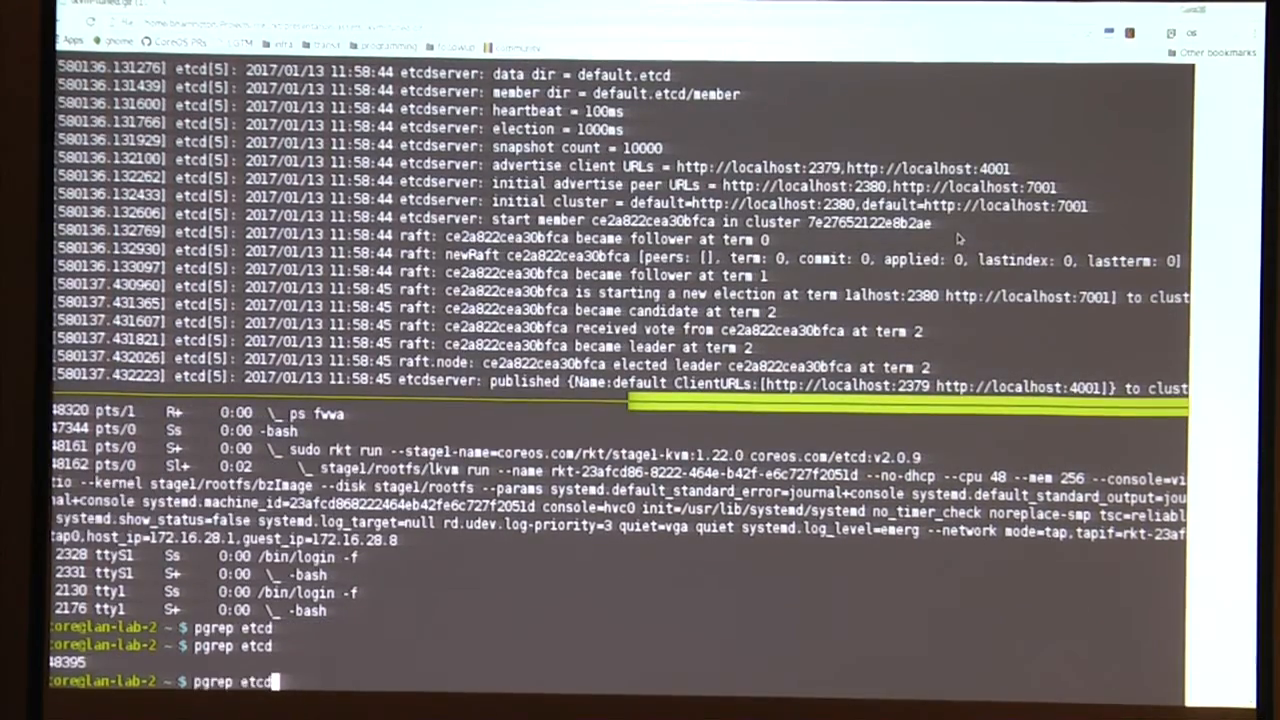
key("Return")
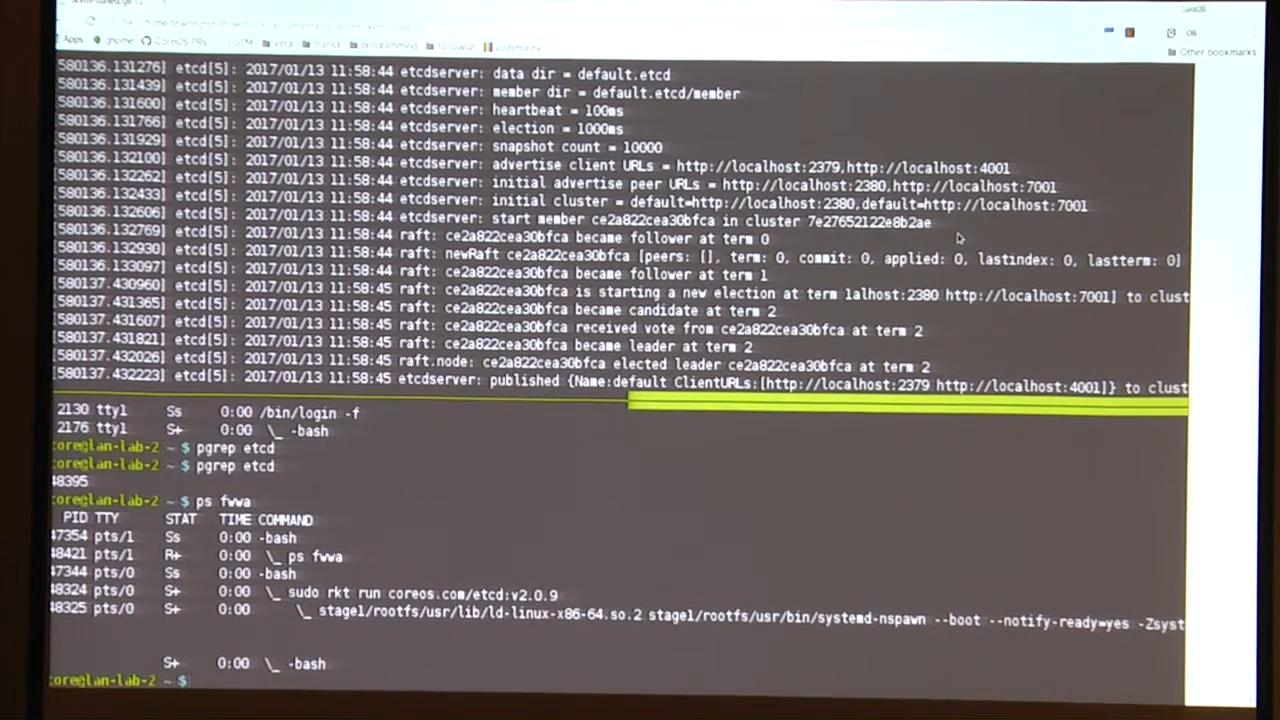
type("pf")
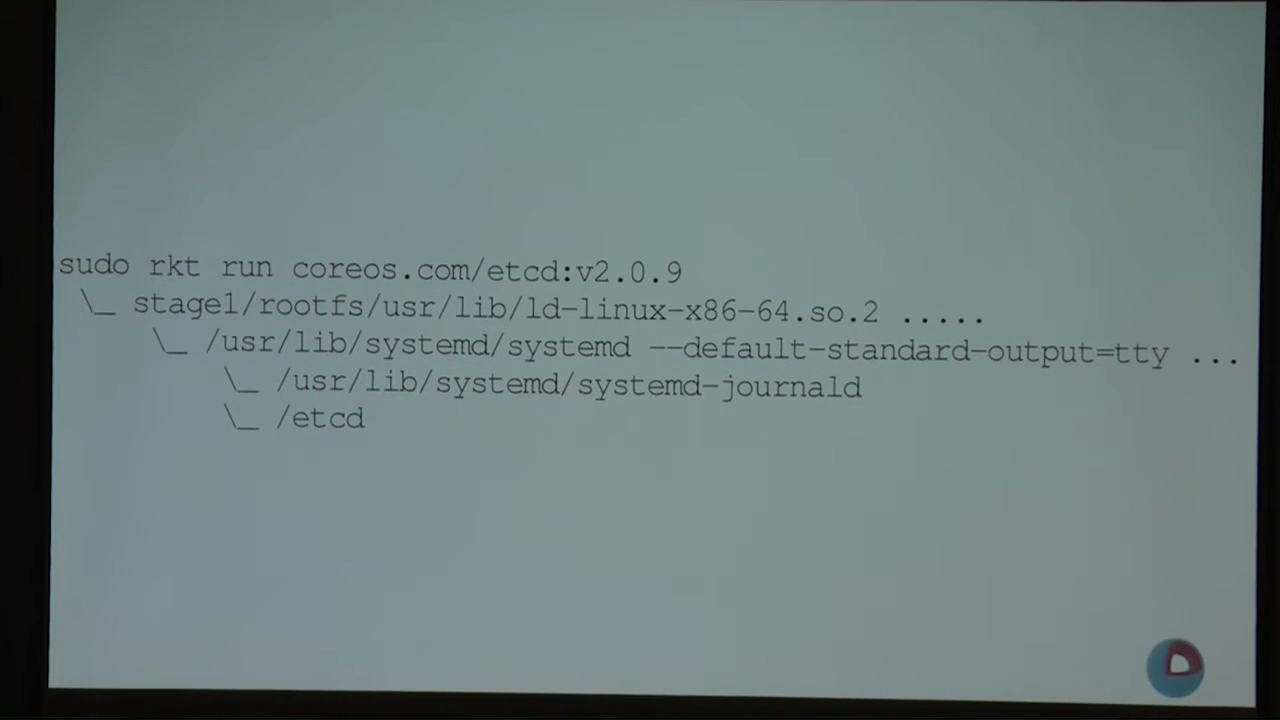
key("Right")
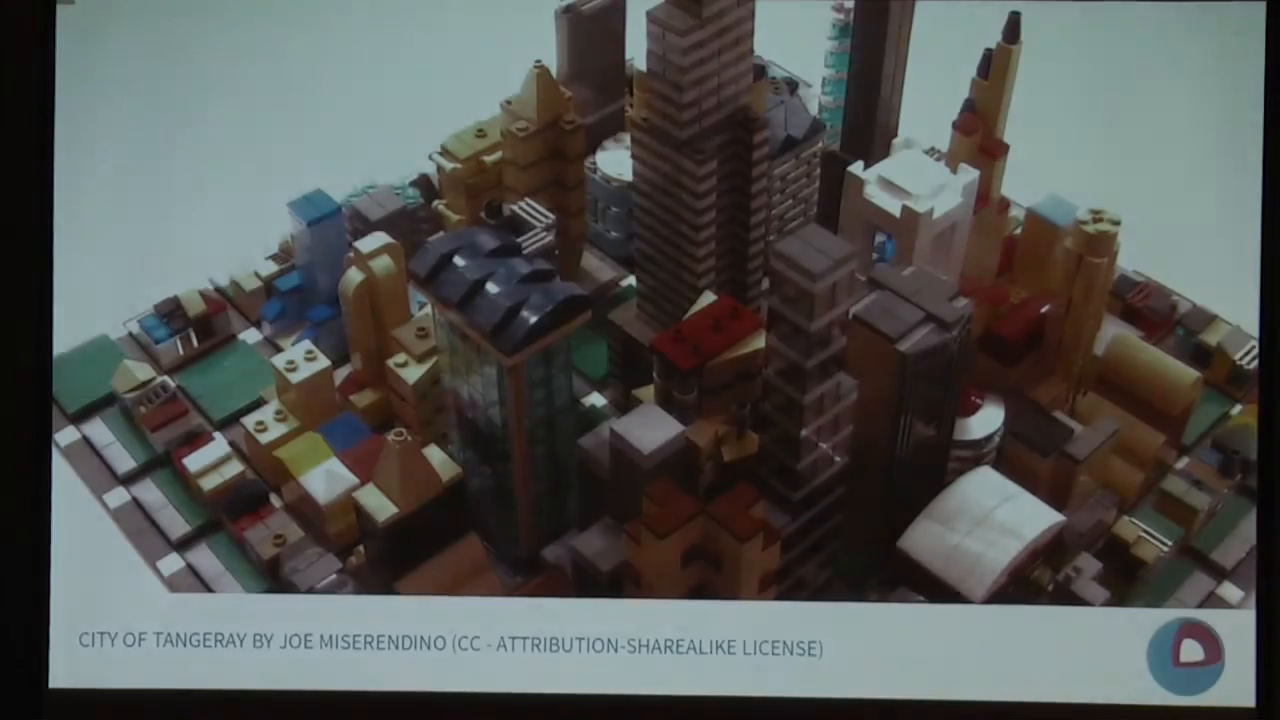
key("Right")
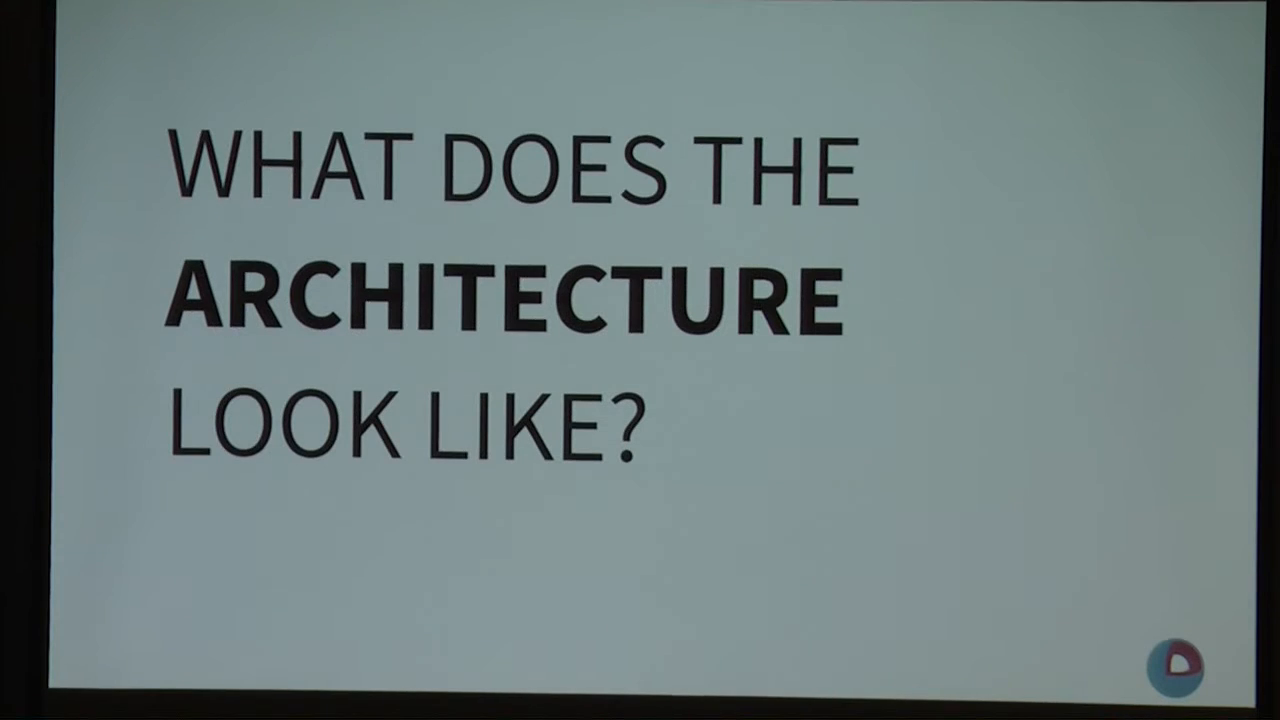
key("Right")
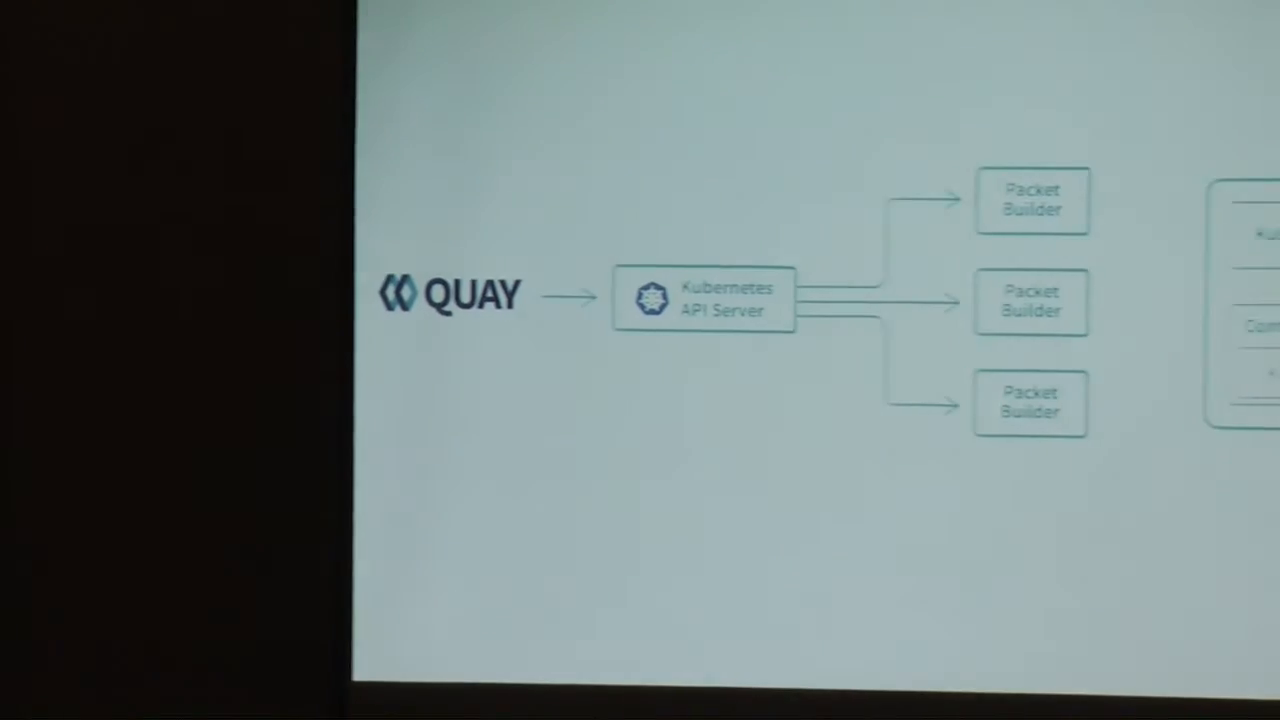